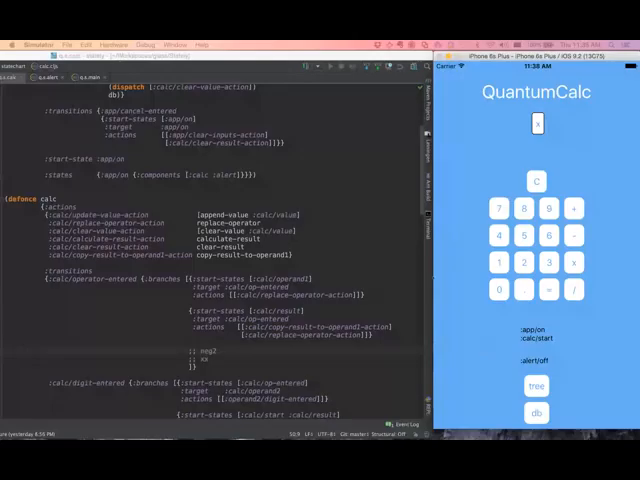
Step: Enter a first digit and tap an arithmetic operator on the QuantumCalc keypad
scroll("down", 3)
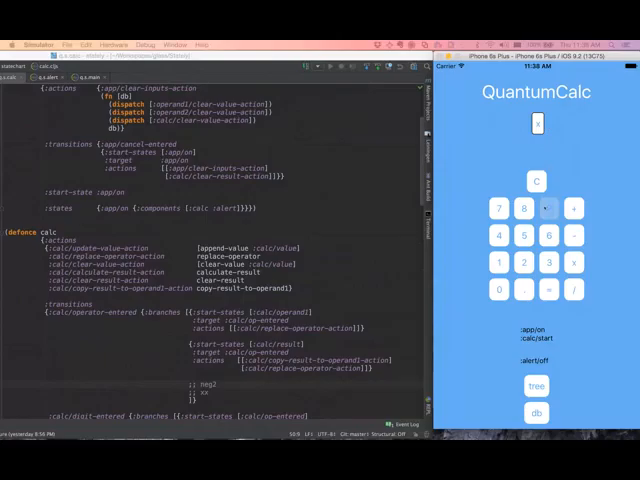
left_click(548, 208)
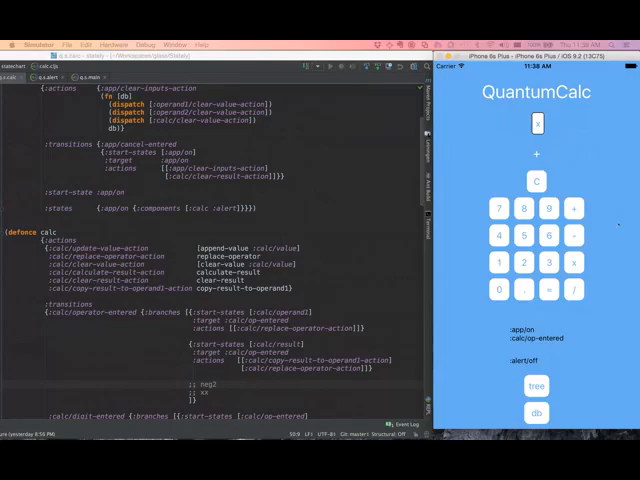
left_click(536, 180)
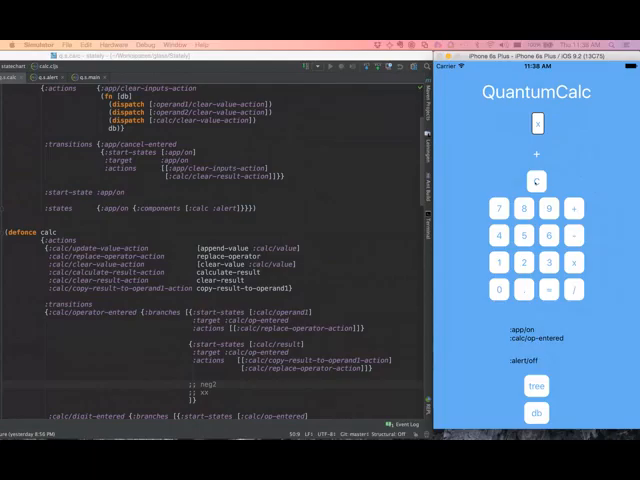
left_click(536, 180)
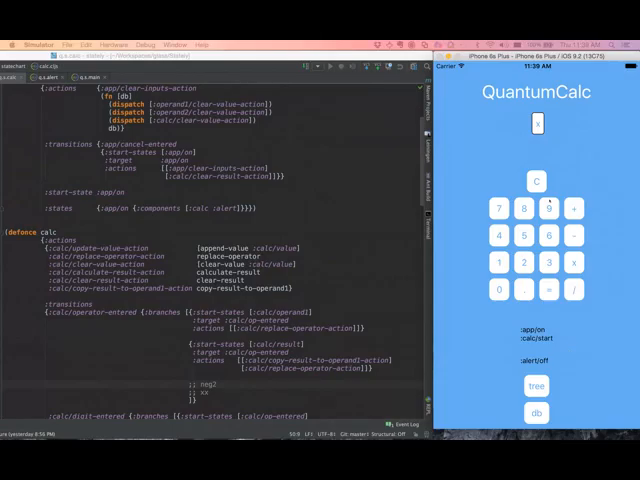
Step: Enter the digits of the second operand so QuantumCalc reports operand2
left_click(548, 210)
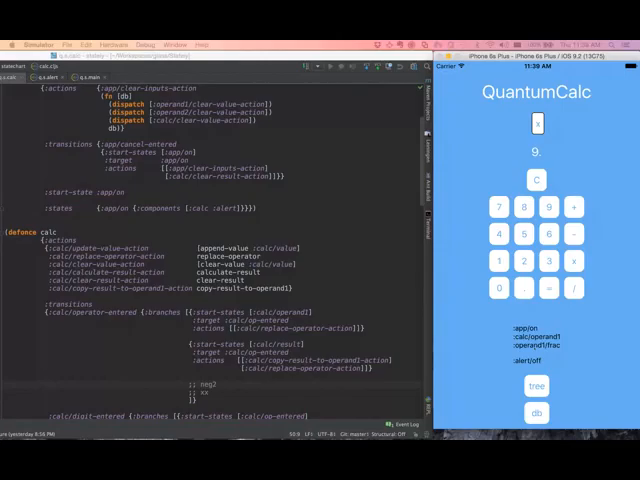
left_click(548, 236)
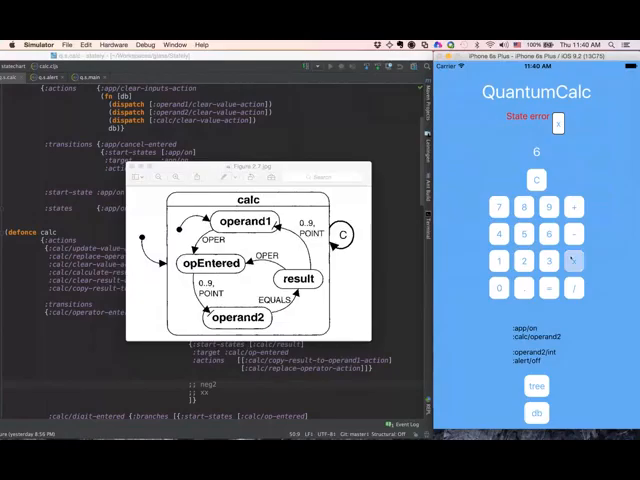
Step: Bring the Preview state chart diagram with operand and result states to the front
left_click(572, 260)
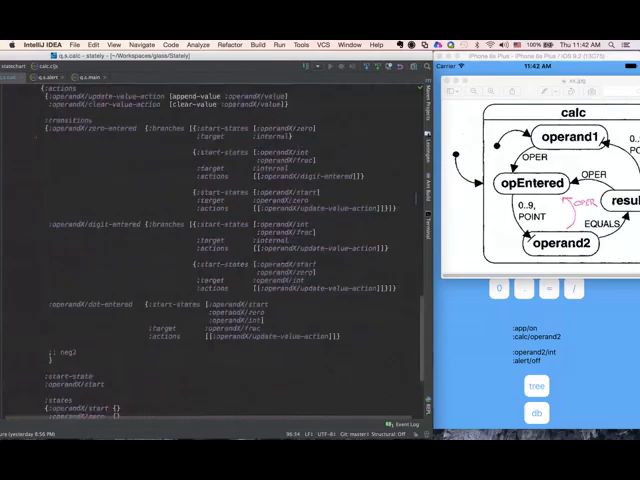
Step: Scroll the statechart code to the operand1, opEntered and operand2 transitions
scroll("down", 3)
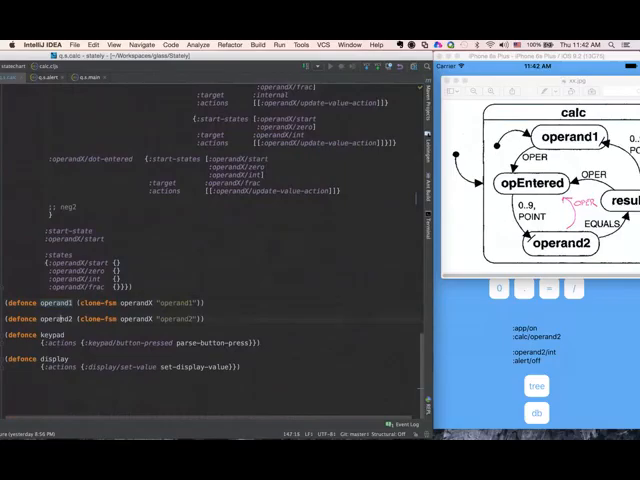
double_click(56, 318)
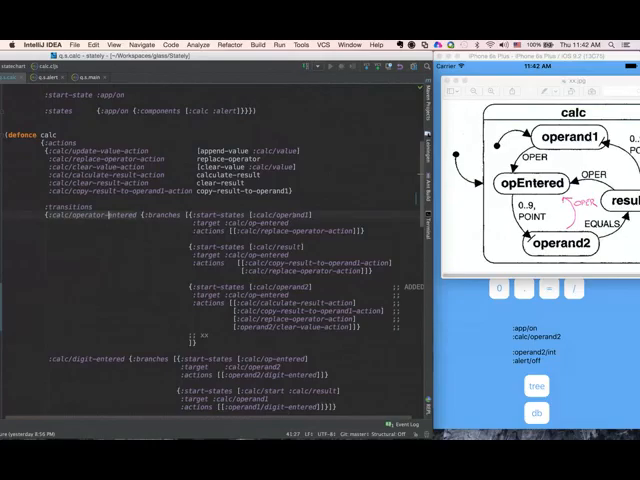
double_click(284, 246)
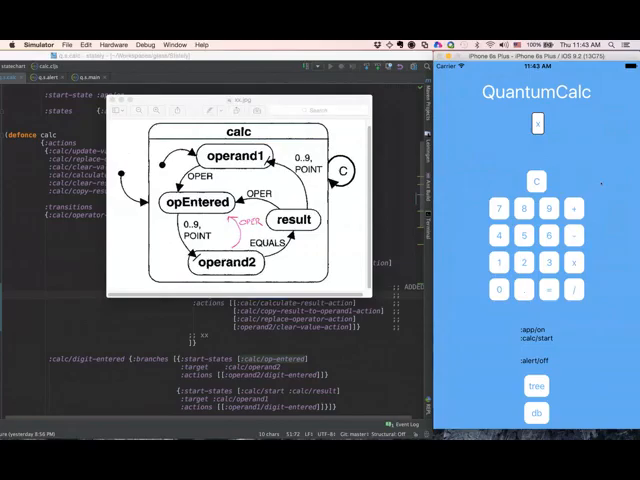
Step: Focus the running QuantumCalc app in the iOS Simulator
left_click(548, 208)
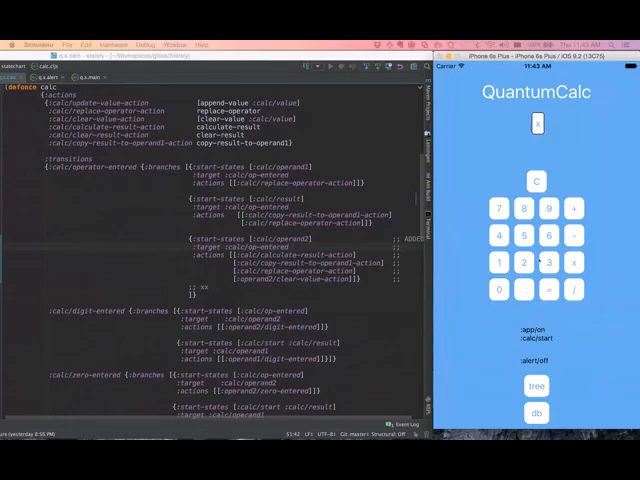
Step: Tap a keypad key in QuantumCalc to test the current state chart behaviour
left_click(572, 236)
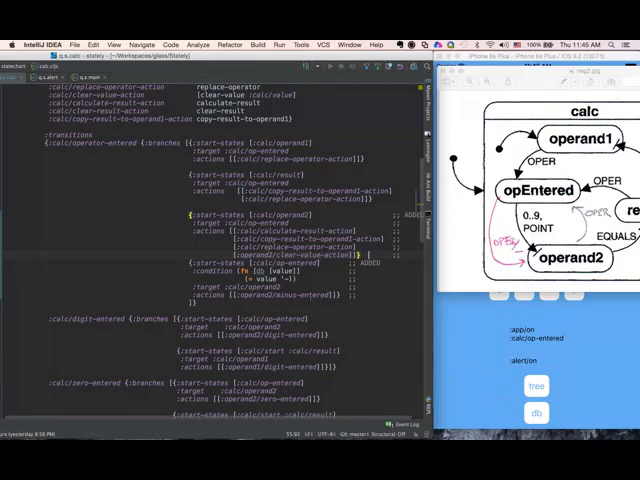
Step: Scroll to the operator-entered handler for the operand2-to-opEntered chained transition
scroll("down", 3)
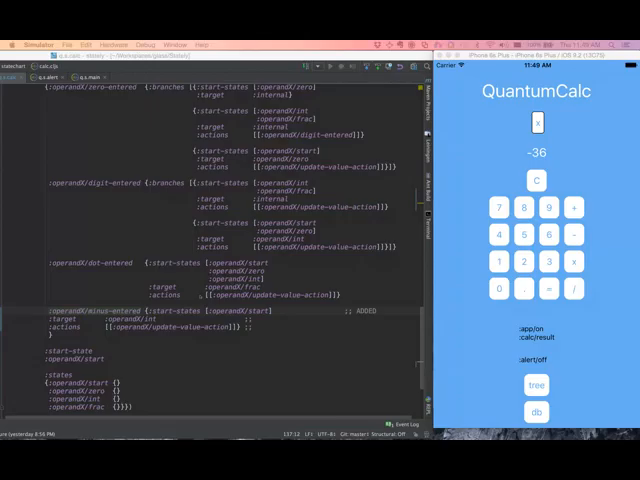
scroll("down", 3)
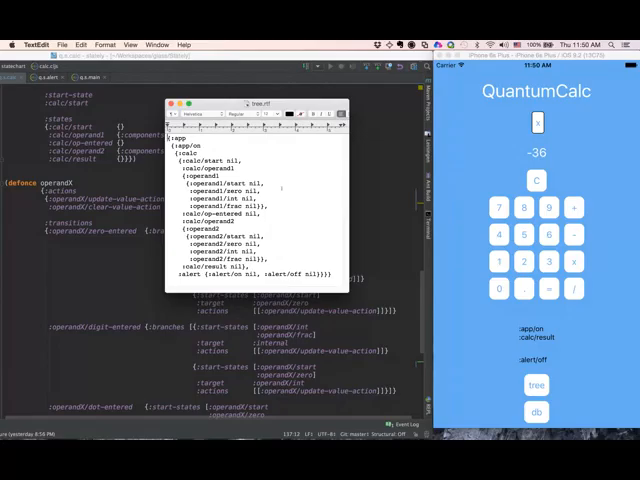
left_click(176, 100)
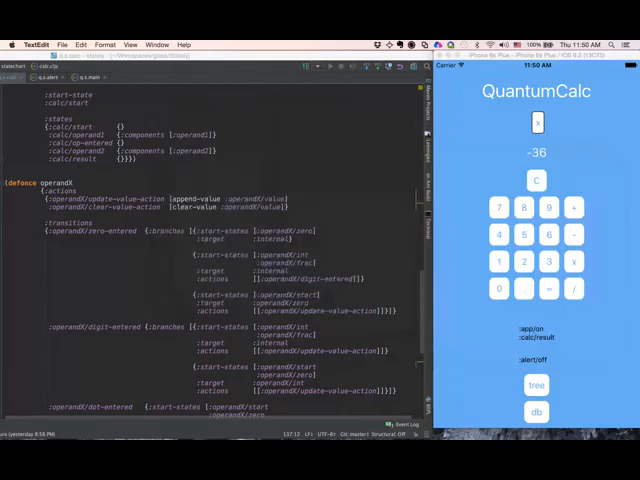